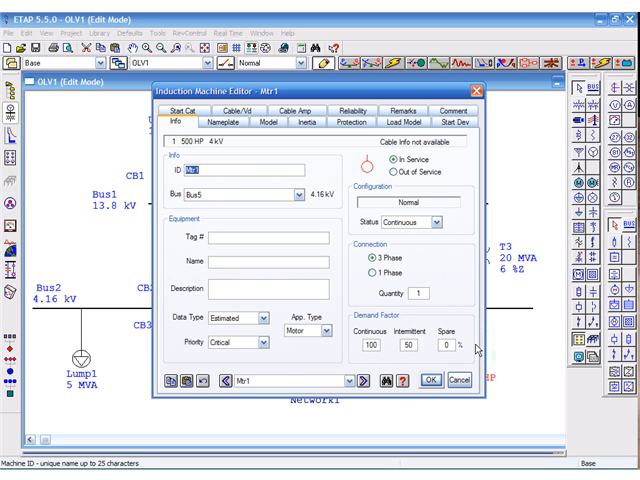
{"action": "mouse_move", "coordinate": [474, 344]}
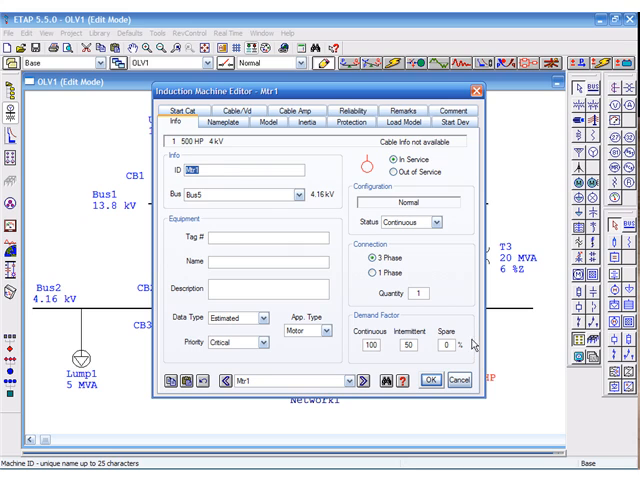
Bring up Mtr1's Model parameters and then its Load Model torque page.
{"action": "left_click", "coordinate": [272, 122]}
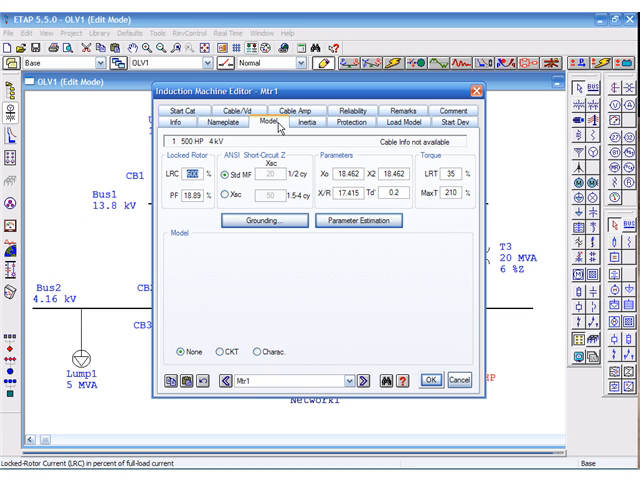
{"action": "left_click", "coordinate": [384, 122]}
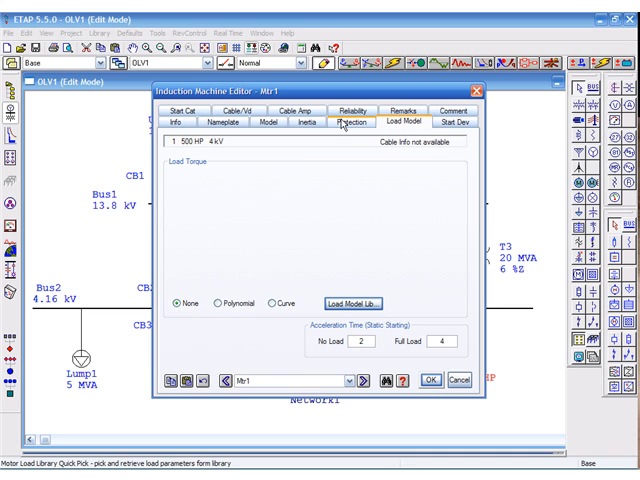
Apply the Single2 deep-bar circuit model with estimated parameters to Mtr1.
{"action": "left_click", "coordinate": [304, 122]}
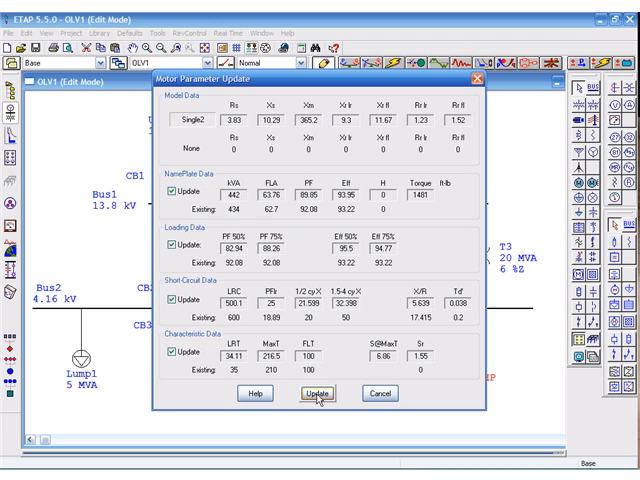
{"action": "left_click", "coordinate": [316, 392]}
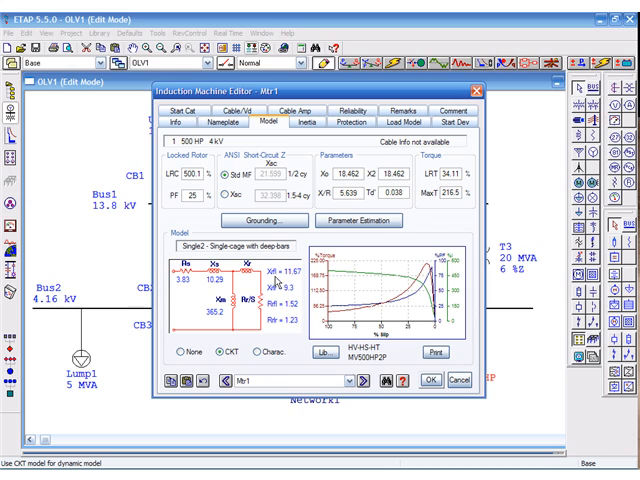
{"action": "mouse_move", "coordinate": [280, 322]}
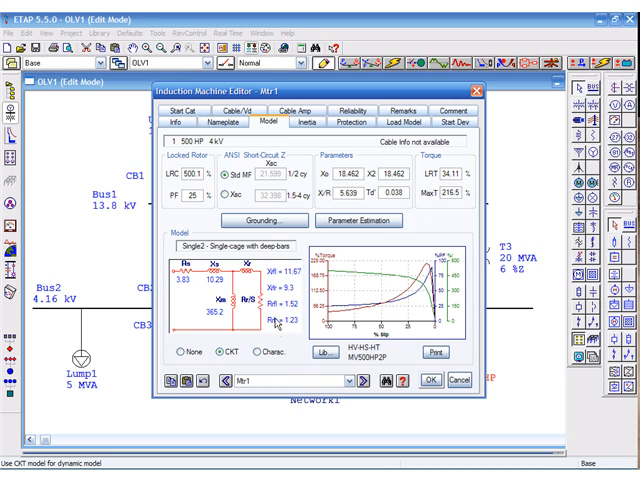
{"action": "mouse_move", "coordinate": [328, 280]}
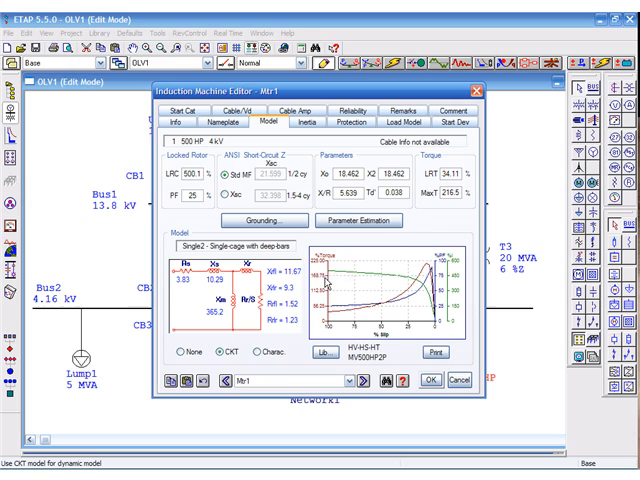
{"action": "mouse_move", "coordinate": [440, 252]}
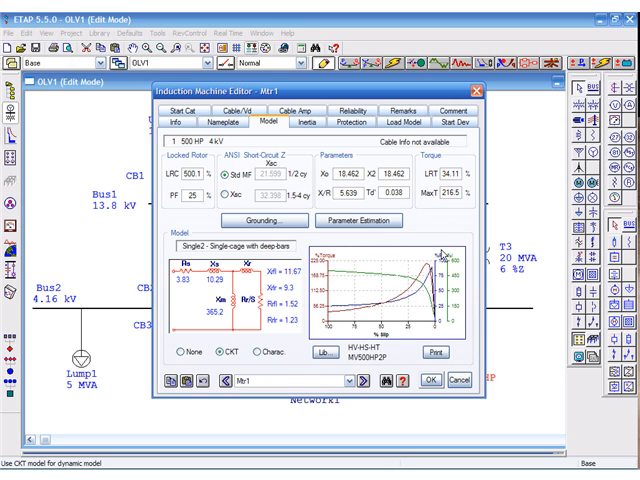
{"action": "mouse_move", "coordinate": [444, 252]}
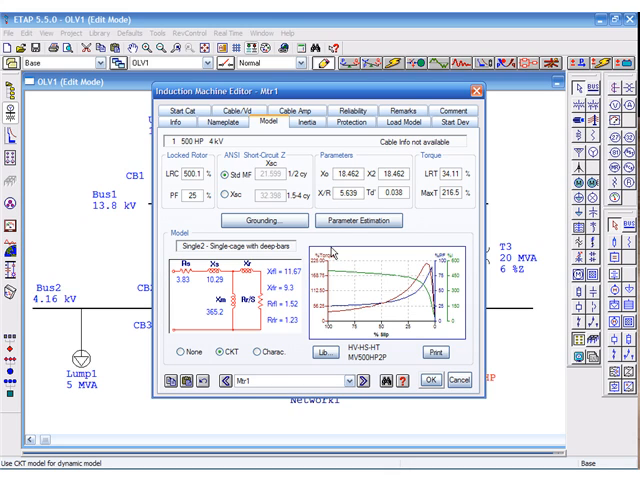
Pick the polynomial Fan load model for Mtr1 from the load library.
{"action": "left_click", "coordinate": [408, 122]}
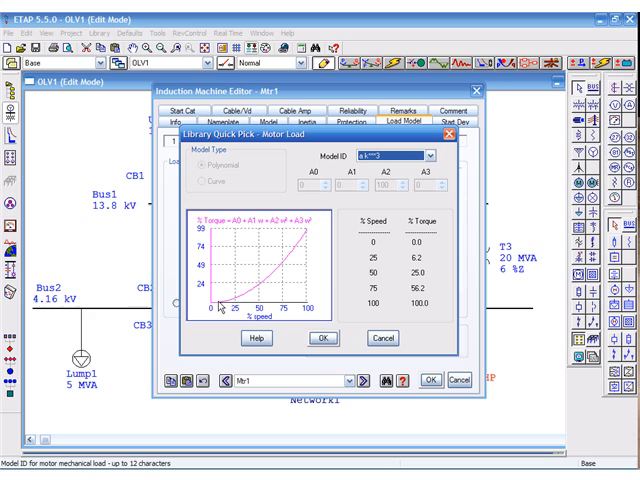
{"action": "left_click", "coordinate": [428, 156]}
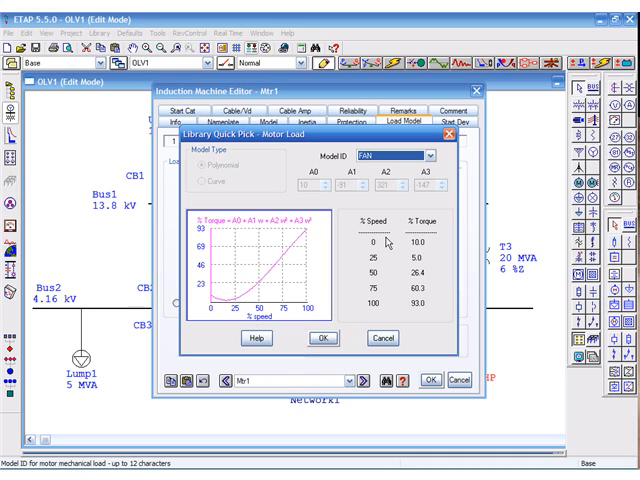
{"action": "mouse_move", "coordinate": [284, 228]}
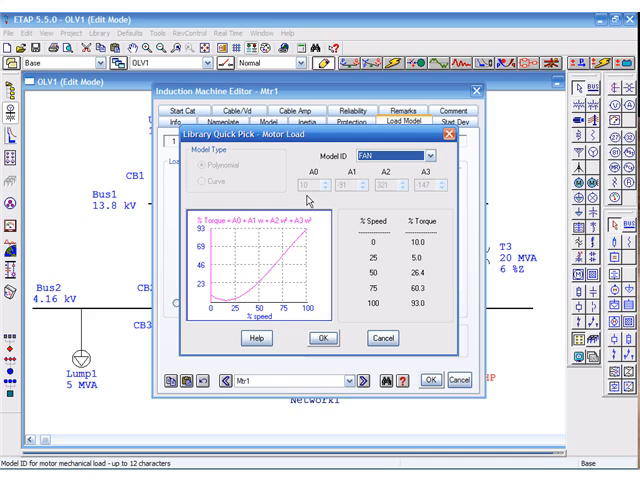
{"action": "mouse_move", "coordinate": [434, 194]}
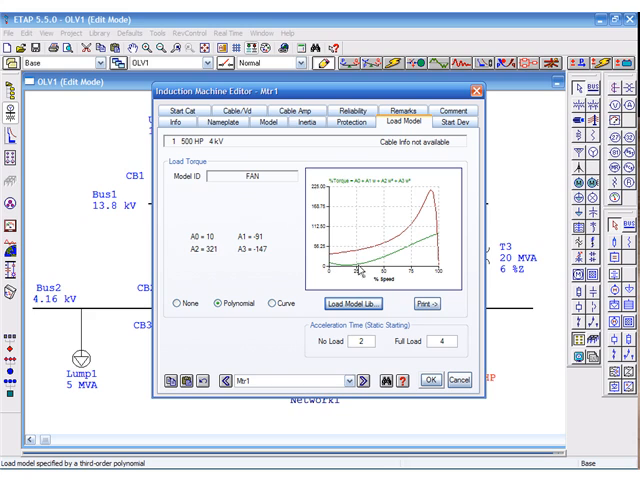
{"action": "mouse_move", "coordinate": [442, 240]}
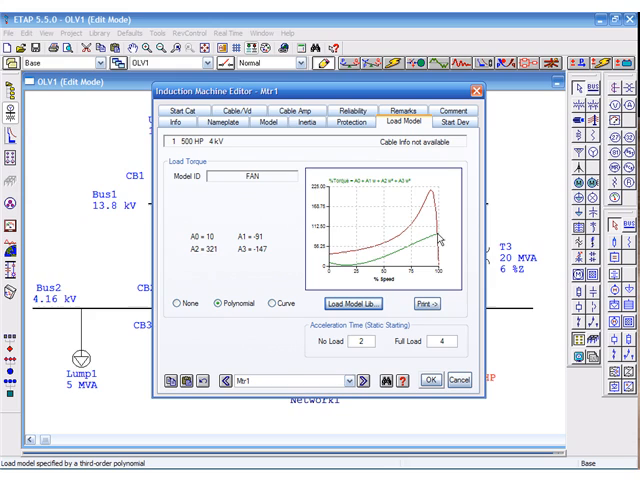
{"action": "mouse_move", "coordinate": [438, 234]}
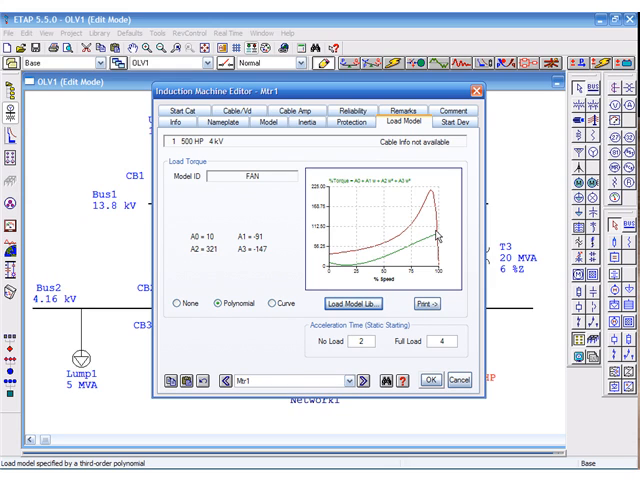
{"action": "mouse_move", "coordinate": [392, 336]}
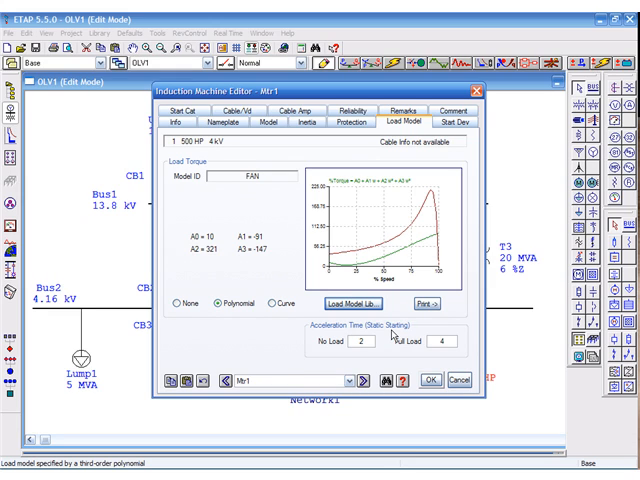
{"action": "mouse_move", "coordinate": [388, 338]}
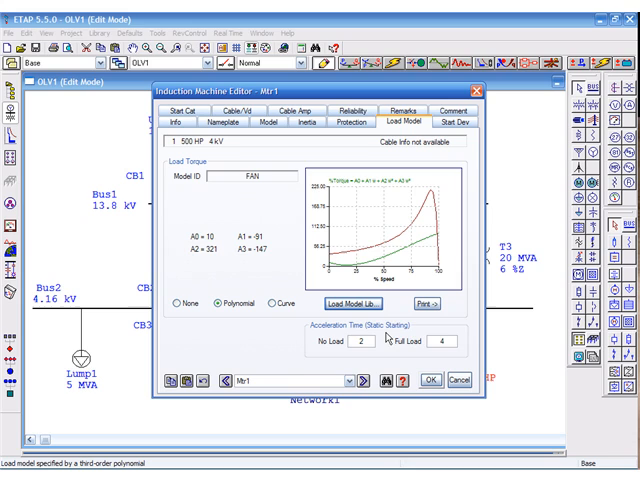
{"action": "mouse_move", "coordinate": [388, 356]}
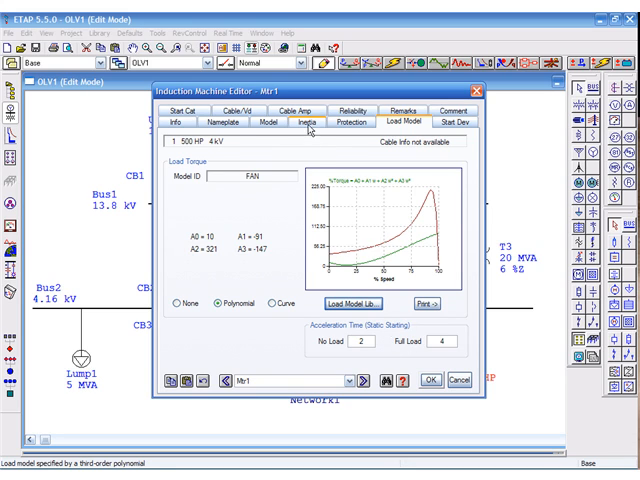
Enter Mtr1's inertia values, including 0.2 and 0.5, on the Inertia page.
{"action": "left_click", "coordinate": [304, 122]}
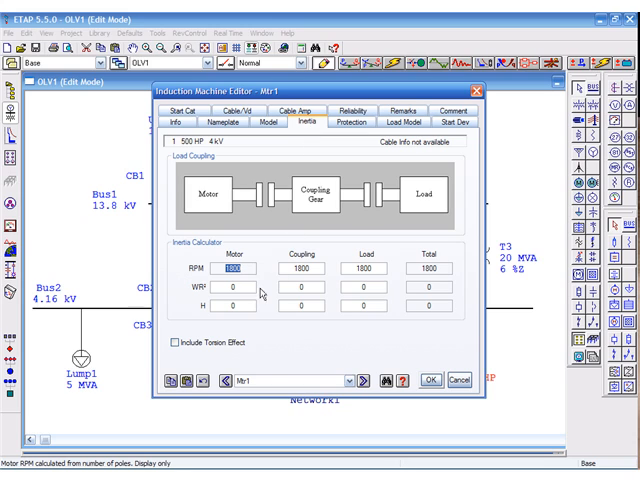
{"action": "left_click", "coordinate": [244, 288]}
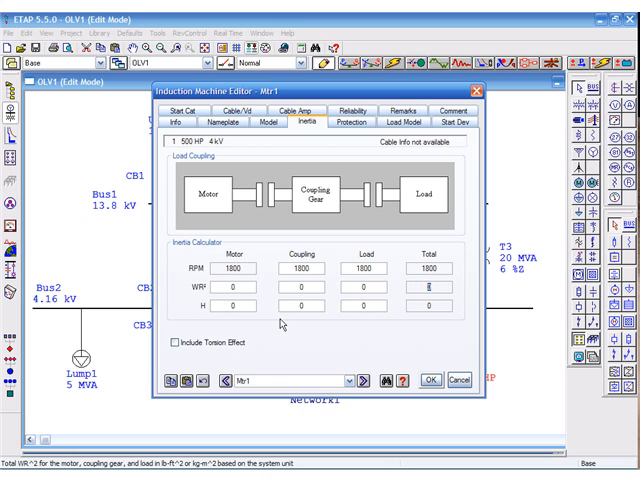
{"action": "left_click", "coordinate": [232, 304]}
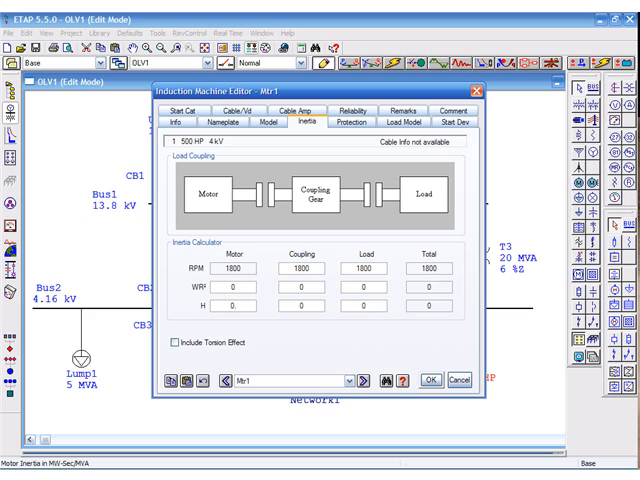
{"action": "type", "text": "0.2"}
{"action": "left_click", "coordinate": [300, 304]}
{"action": "type", "text": ".1"}
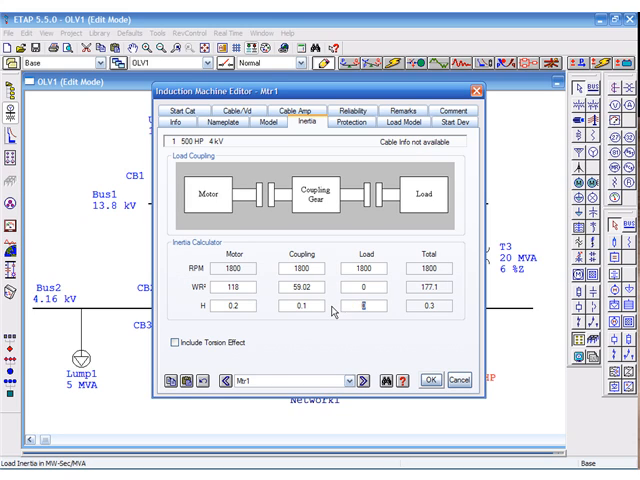
{"action": "type", "text": "0.5"}
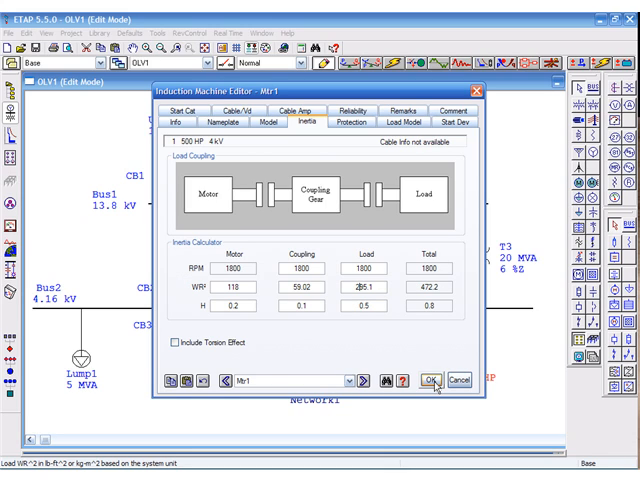
Accept Mtr1's edits and make the study case's Event 2 (start Syn1 at 2 s) active.
{"action": "left_click", "coordinate": [430, 380]}
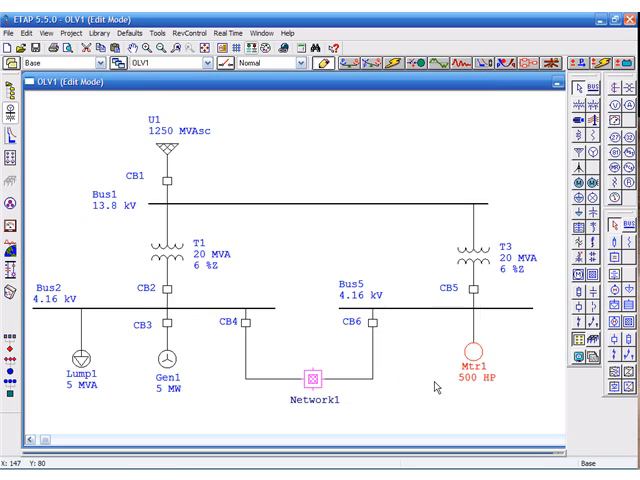
{"action": "mouse_move", "coordinate": [432, 312]}
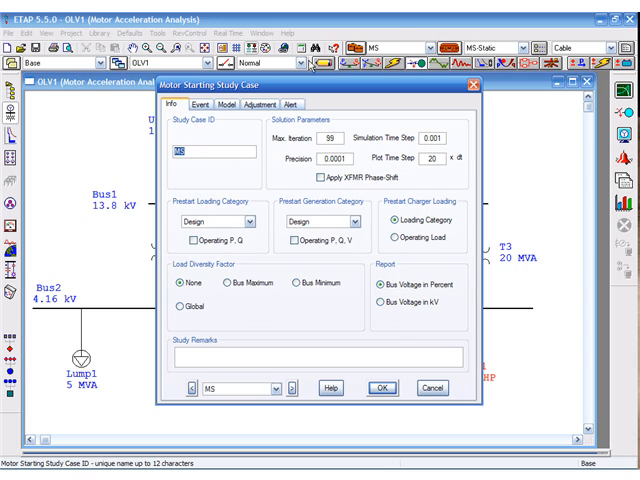
{"action": "left_click", "coordinate": [198, 104]}
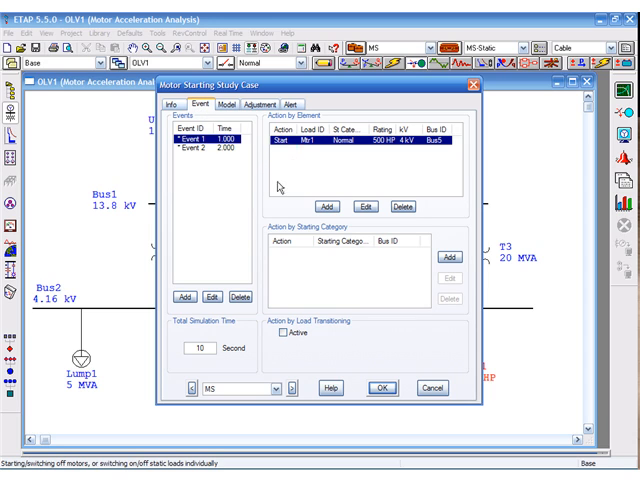
{"action": "left_click", "coordinate": [200, 160]}
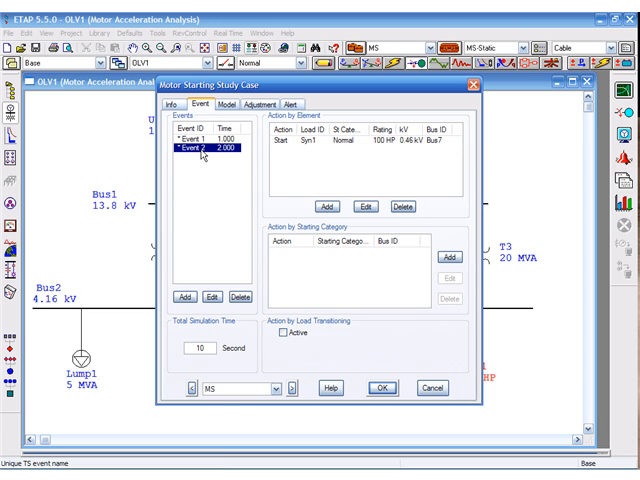
{"action": "left_click", "coordinate": [212, 296]}
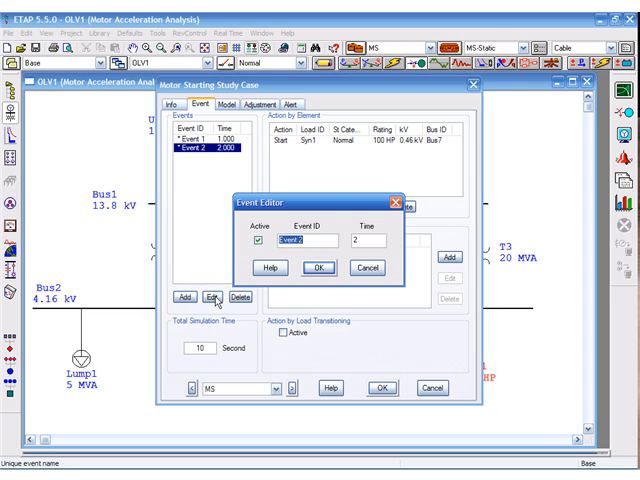
{"action": "left_click", "coordinate": [254, 240]}
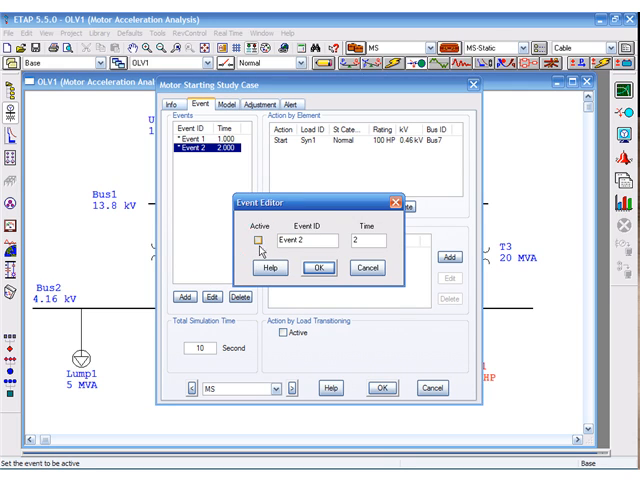
{"action": "left_click", "coordinate": [318, 268]}
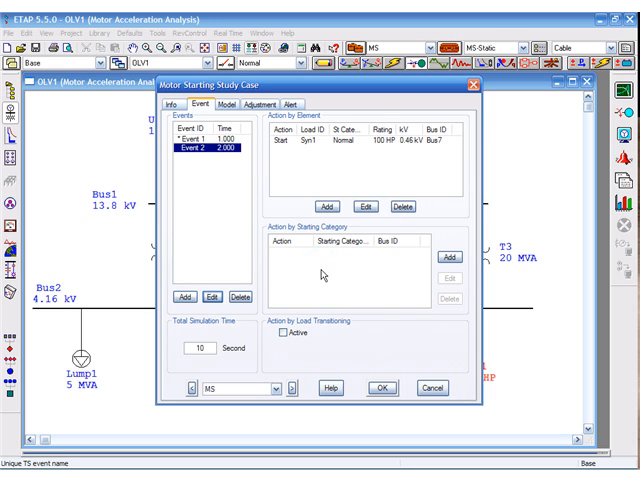
{"action": "mouse_move", "coordinate": [400, 378]}
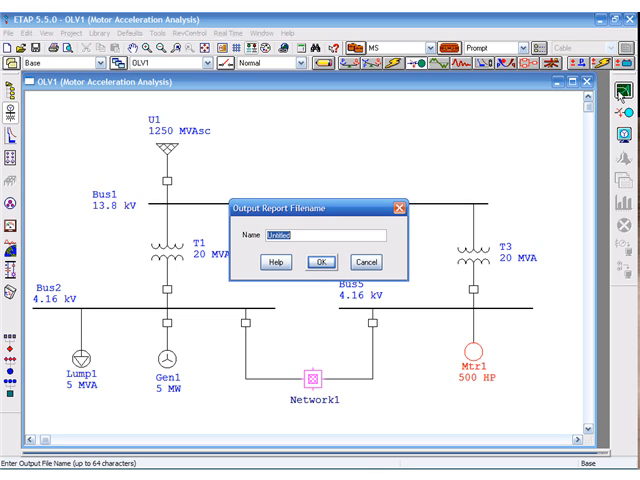
Name the output report MS-Dynamic and run the dynamic motor starting study.
{"action": "type", "text": "MS"}
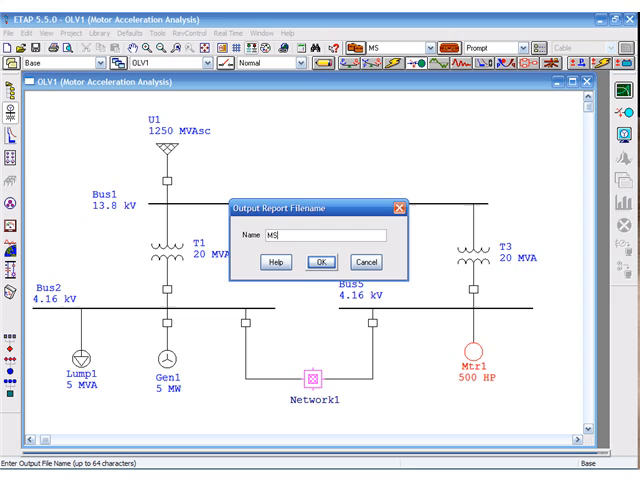
{"action": "type", "text": "-Dynamic"}
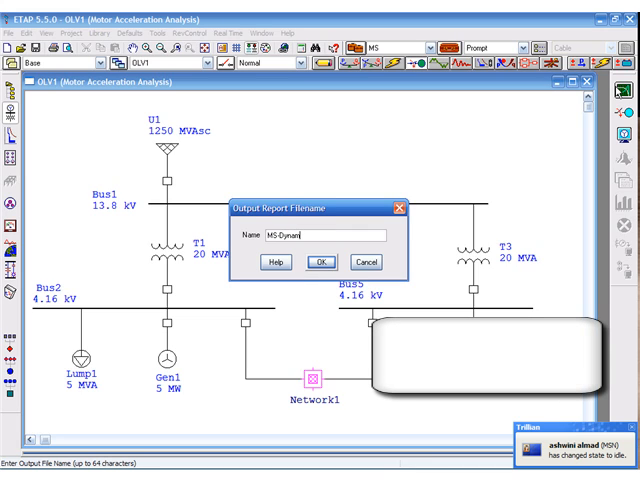
{"action": "type", "text": "ic"}
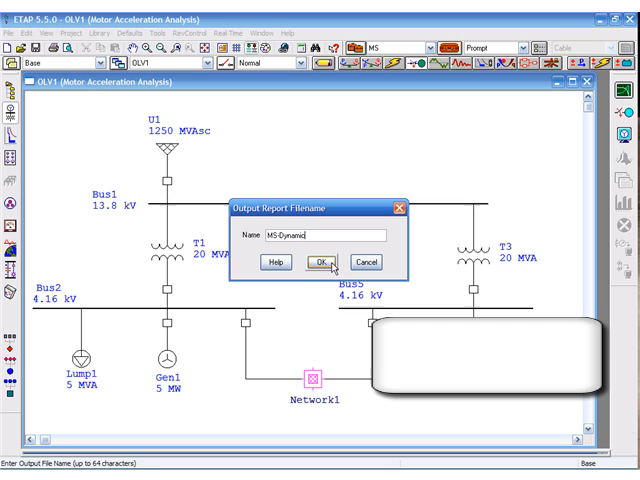
{"action": "left_click", "coordinate": [320, 262]}
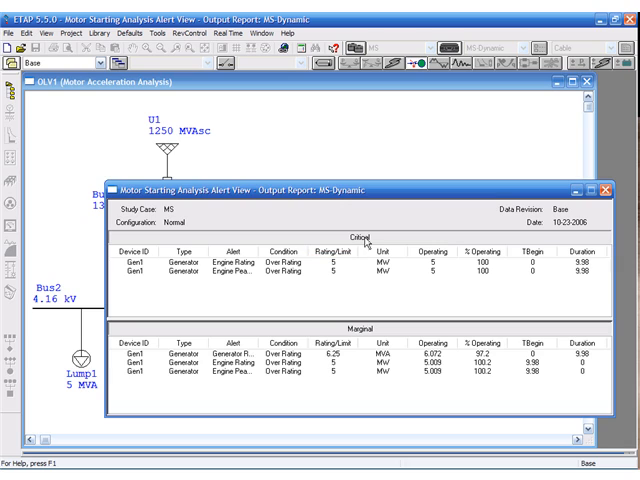
{"action": "mouse_move", "coordinate": [368, 336]}
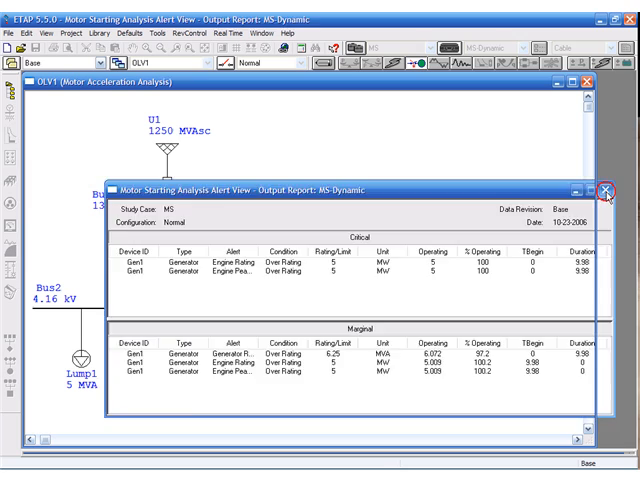
Close the alert view to see motor starting results on the one-line diagram.
{"action": "left_click", "coordinate": [608, 186]}
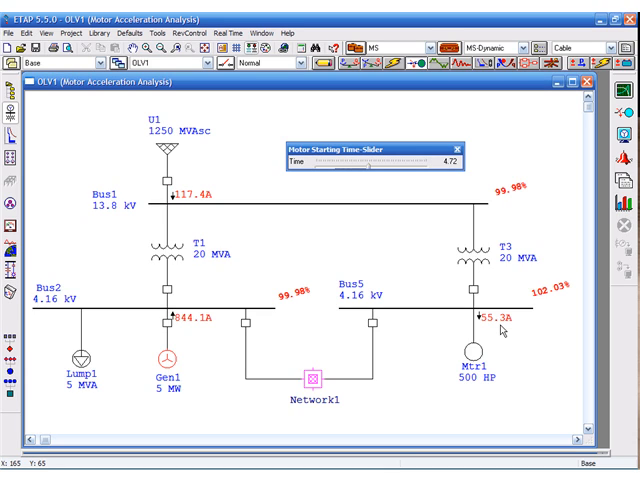
{"action": "mouse_move", "coordinate": [540, 308]}
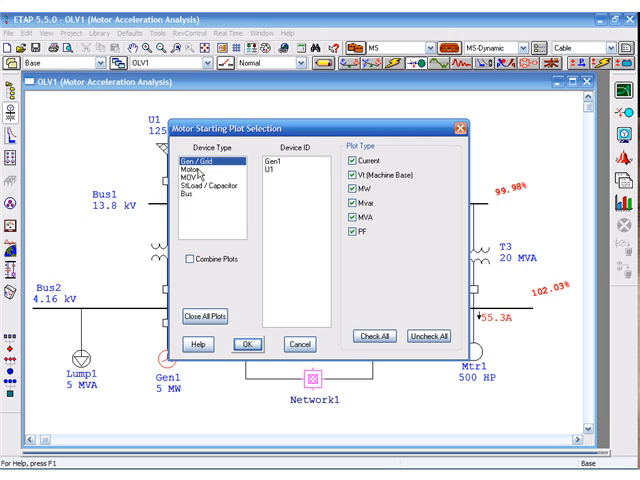
Generate all MS-Dynamic plot types for induction motor Mtr1.
{"action": "left_click", "coordinate": [204, 178]}
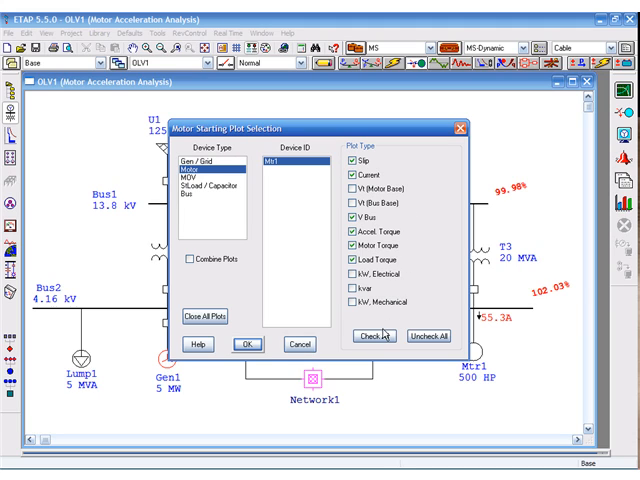
{"action": "left_click", "coordinate": [372, 336]}
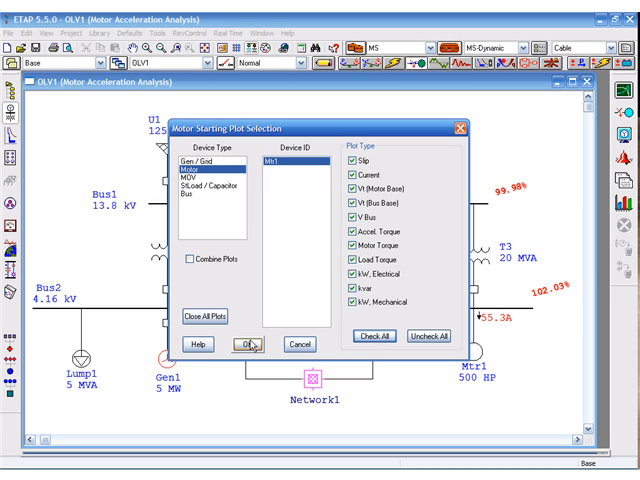
{"action": "left_click", "coordinate": [244, 344]}
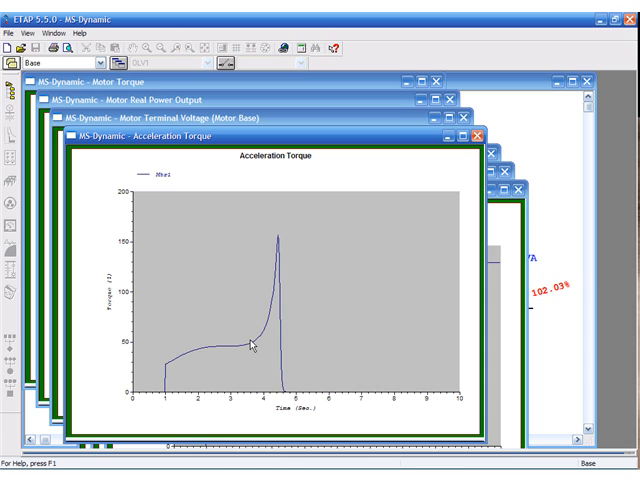
{"action": "mouse_move", "coordinate": [406, 266]}
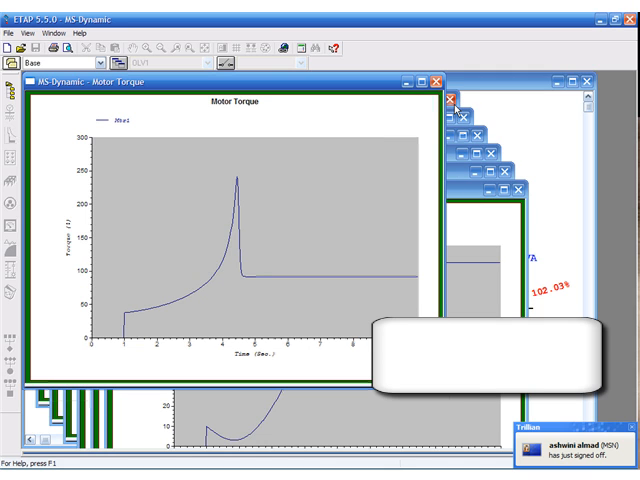
Cycle through the result plots and close Motor Current to reveal the Motor Slip plot.
{"action": "left_click", "coordinate": [444, 96]}
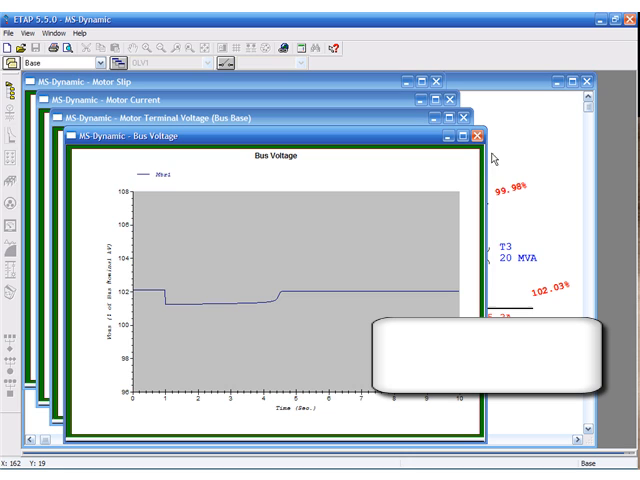
{"action": "left_click", "coordinate": [480, 136]}
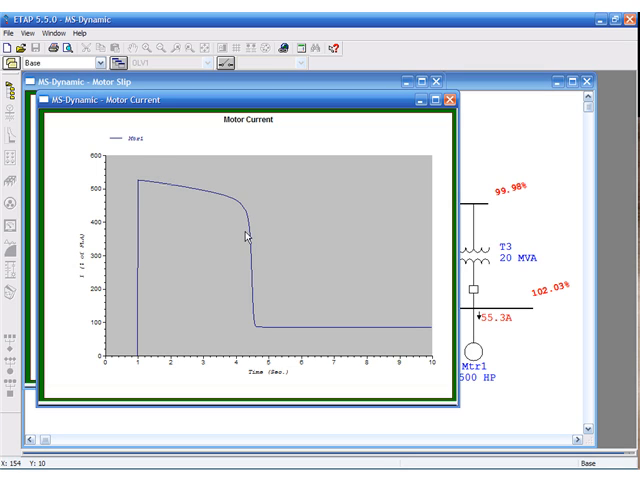
{"action": "mouse_move", "coordinate": [318, 310]}
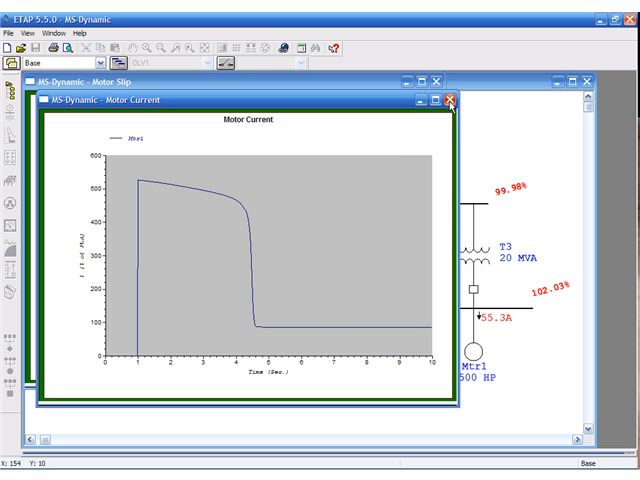
{"action": "left_click", "coordinate": [448, 100]}
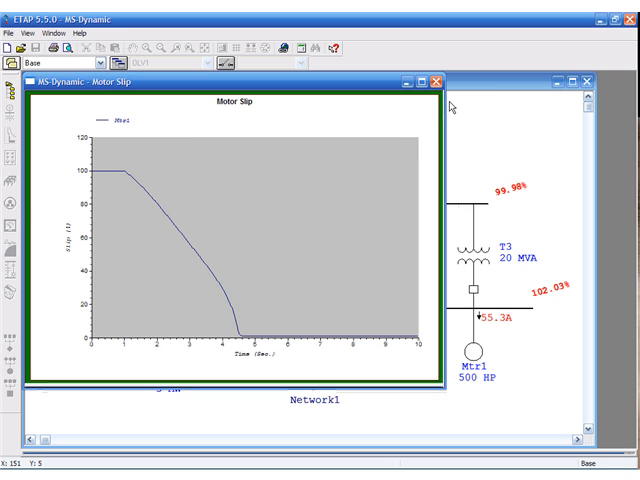
{"action": "mouse_move", "coordinate": [130, 176]}
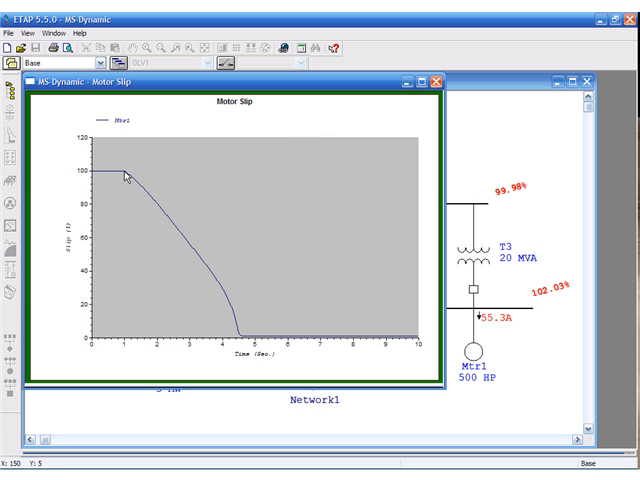
{"action": "mouse_move", "coordinate": [214, 296]}
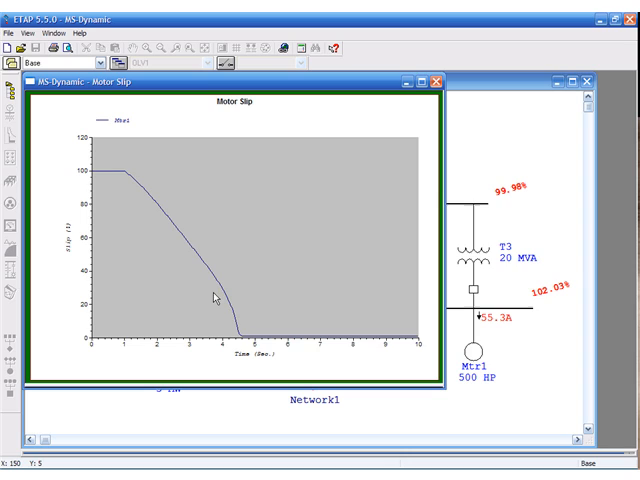
{"action": "mouse_move", "coordinate": [244, 338]}
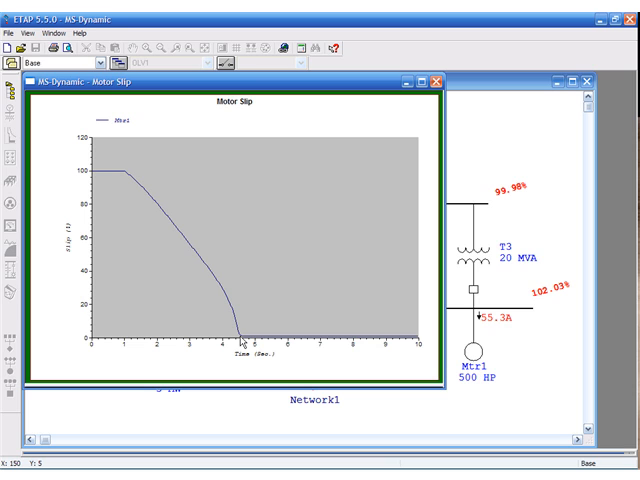
{"action": "mouse_move", "coordinate": [432, 96]}
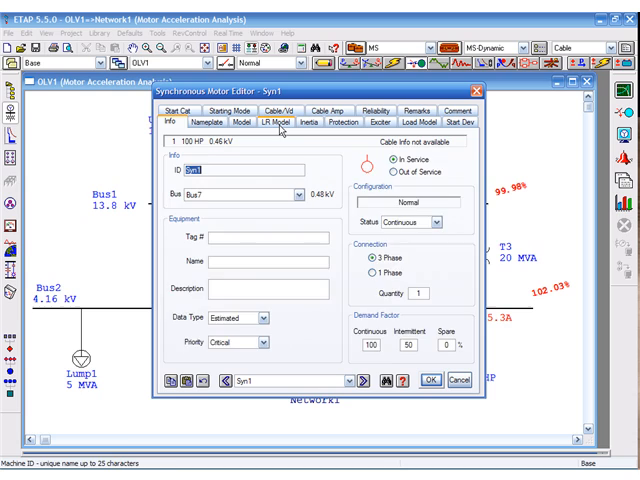
Review Syn1's inertia and assign it a load curve from the library quick pick.
{"action": "left_click", "coordinate": [272, 120]}
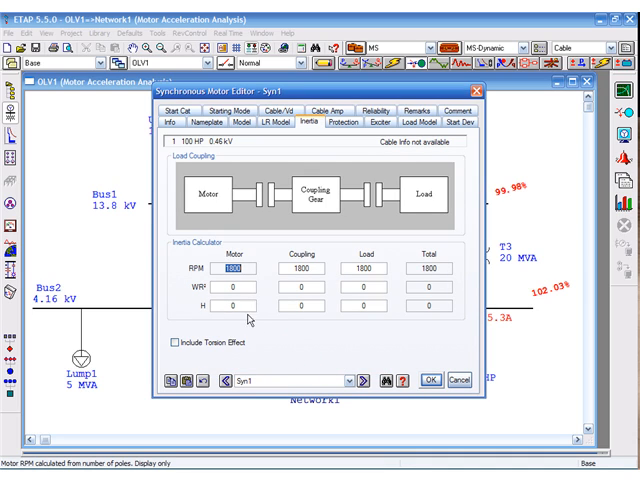
{"action": "left_click", "coordinate": [232, 304]}
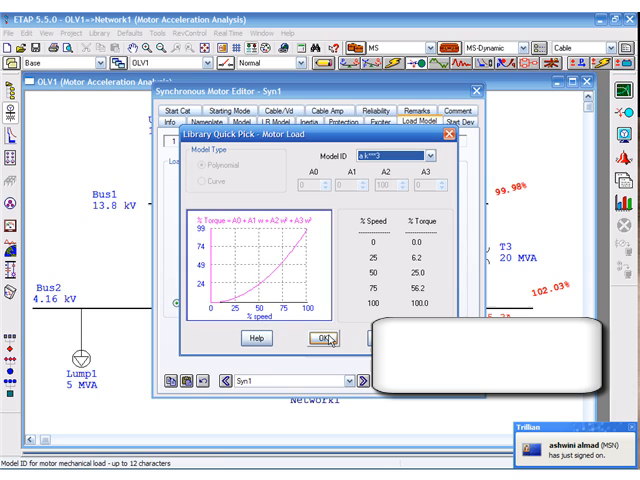
{"action": "left_click", "coordinate": [324, 338]}
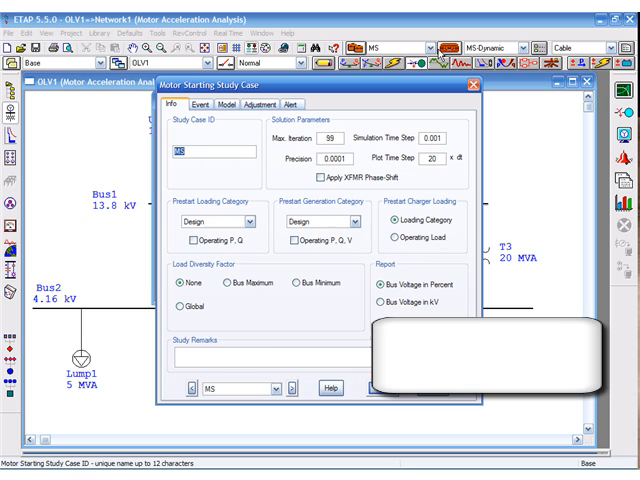
Edit Event 2 to start Syn1 at 2 seconds and accept the study case settings.
{"action": "left_click", "coordinate": [204, 104]}
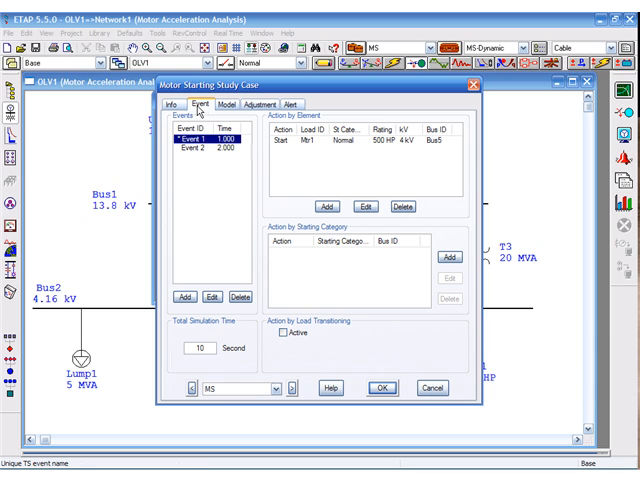
{"action": "left_click", "coordinate": [204, 148]}
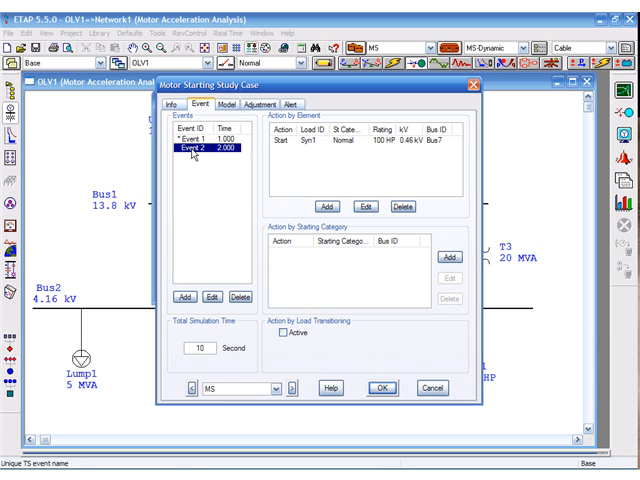
{"action": "left_click", "coordinate": [212, 296]}
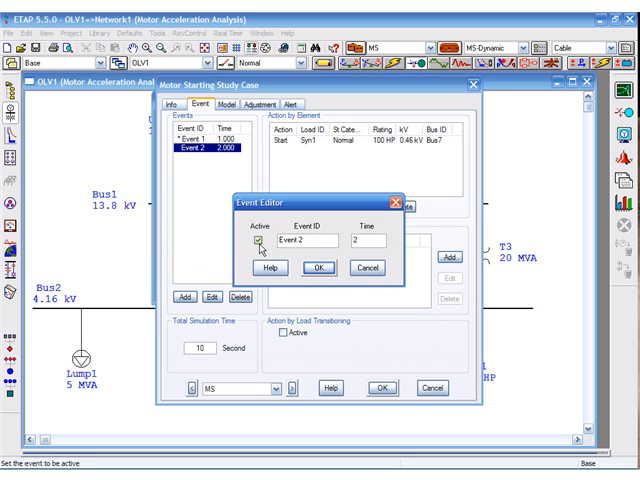
{"action": "left_click", "coordinate": [318, 268]}
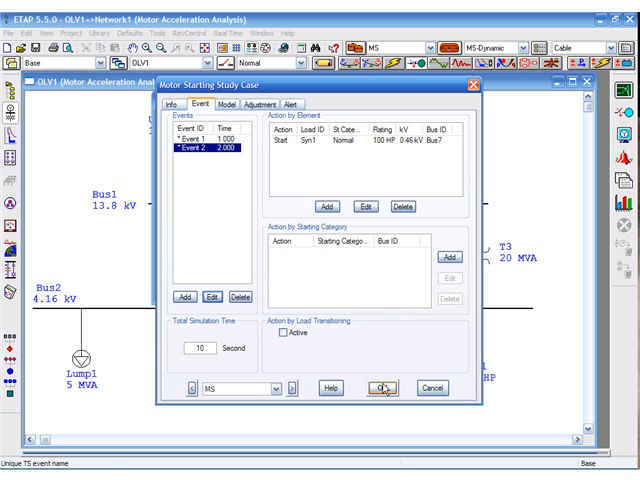
{"action": "left_click", "coordinate": [380, 388]}
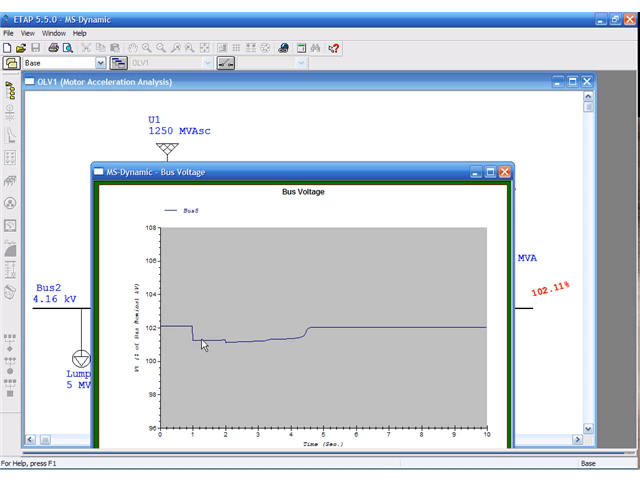
{"action": "mouse_move", "coordinate": [260, 348]}
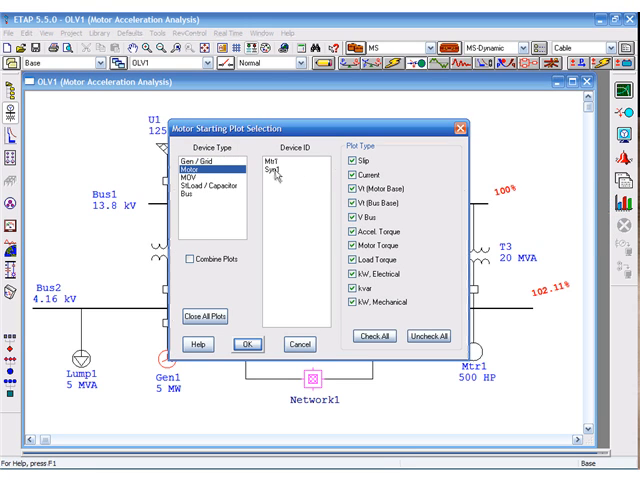
Plot slip only for Mtr1 and Syn1 together on one MS-Dynamic plot.
{"action": "left_click", "coordinate": [276, 164]}
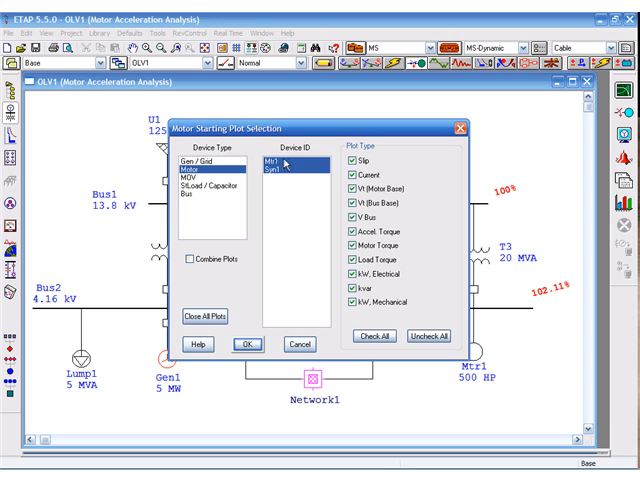
{"action": "left_click", "coordinate": [428, 336]}
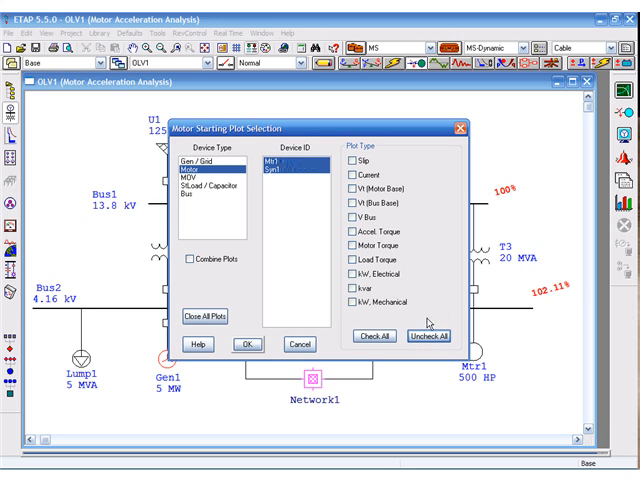
{"action": "left_click", "coordinate": [352, 160]}
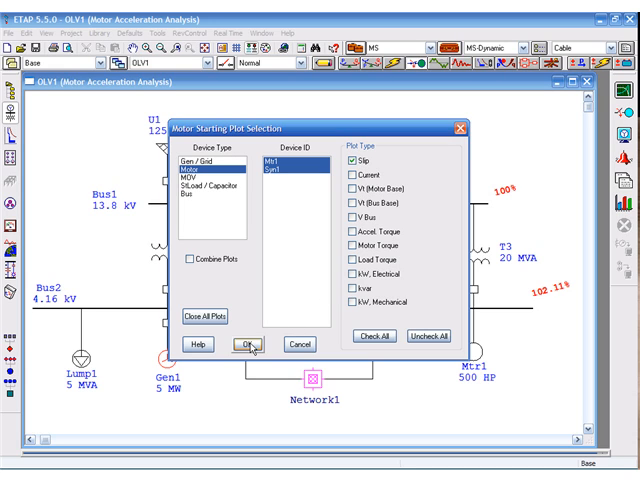
{"action": "left_click", "coordinate": [250, 344]}
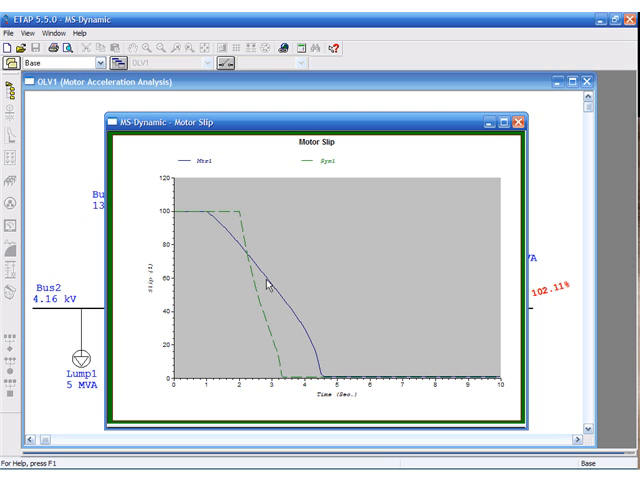
{"action": "mouse_move", "coordinate": [366, 376]}
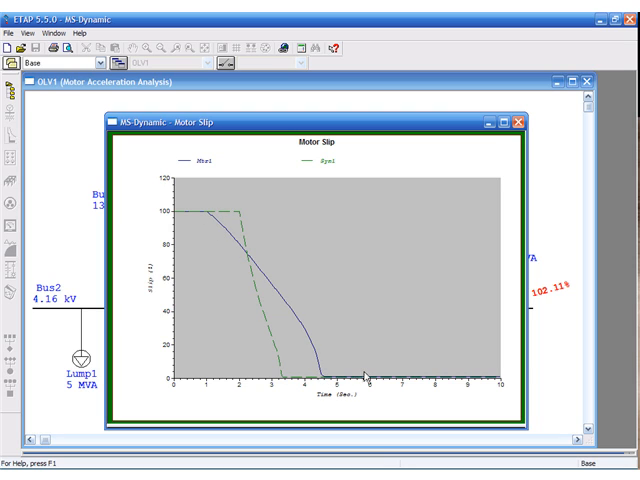